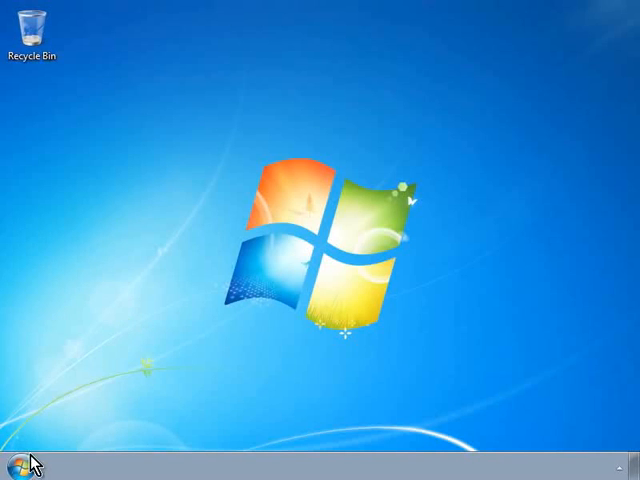
# Launch LibreOffice from the Start menu and open the recently used Library database.
pyautogui.click(12, 460)
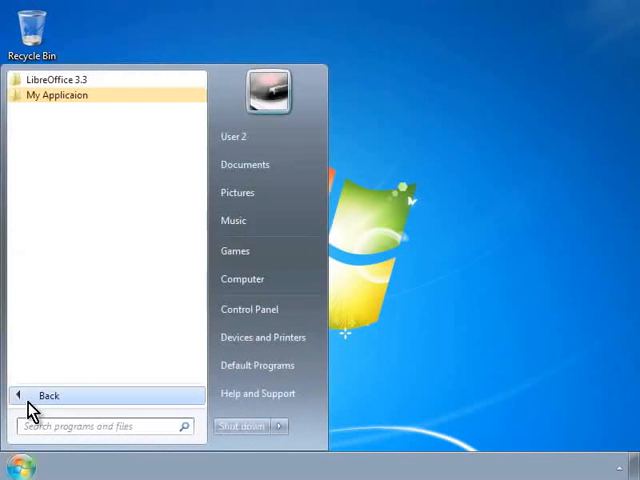
pyautogui.click(60, 80)
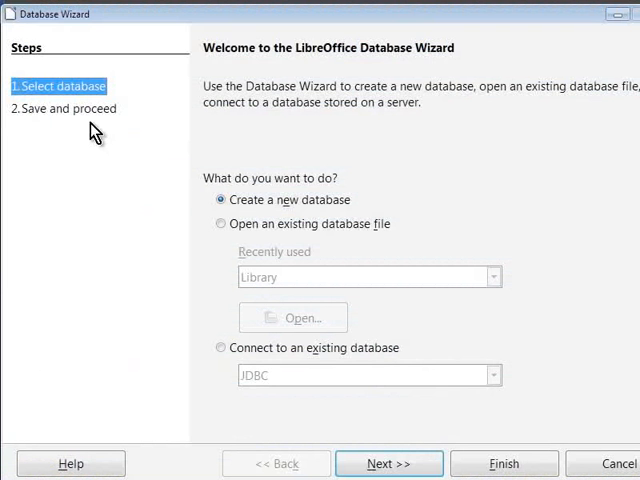
pyautogui.click(220, 224)
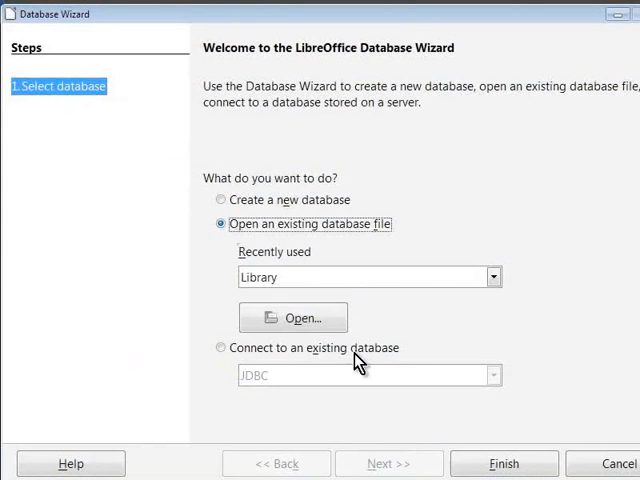
pyautogui.click(504, 464)
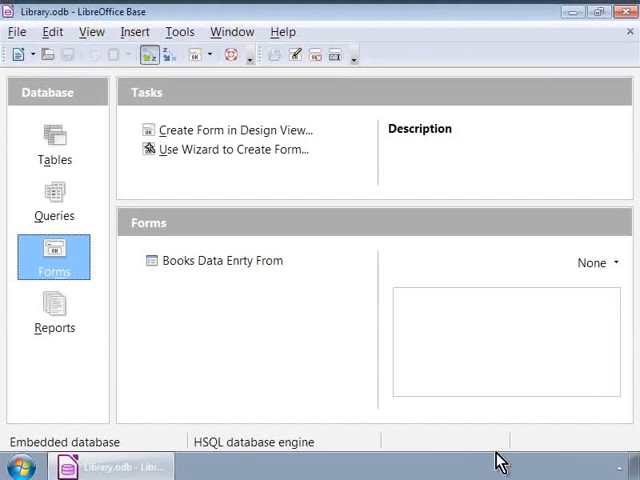
pyautogui.moveTo(236, 130)
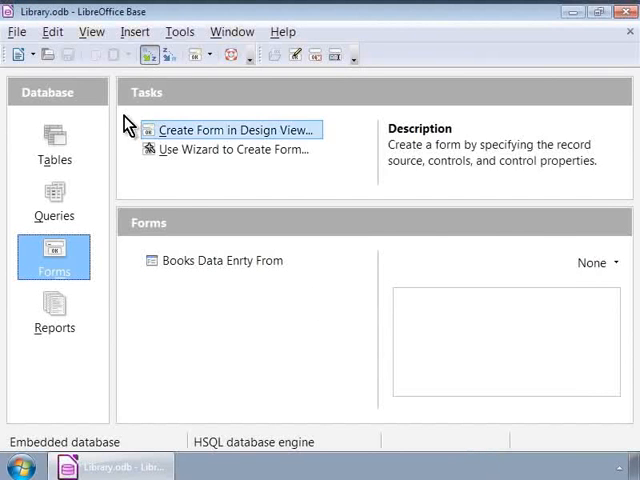
# Go to the Forms section and start the Form Wizard for a new form.
pyautogui.click(16, 32)
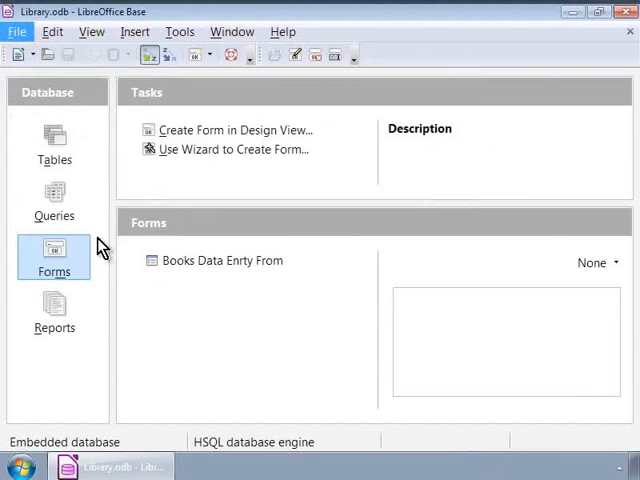
pyautogui.doubleClick(222, 260)
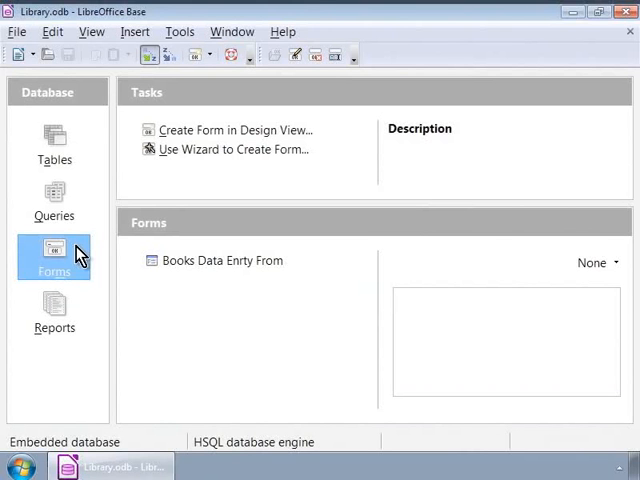
pyautogui.click(232, 148)
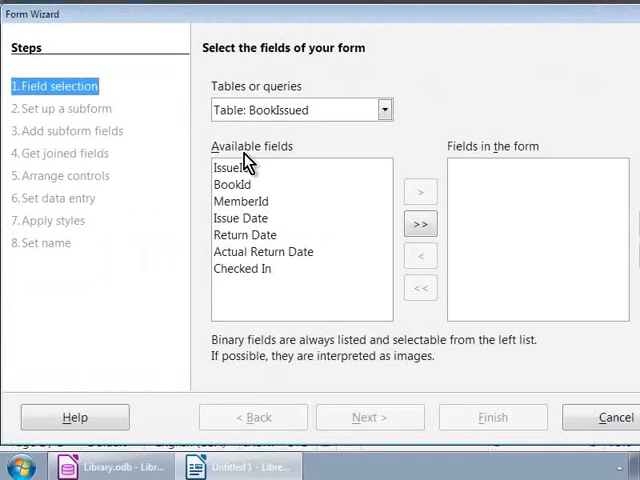
pyautogui.moveTo(204, 128)
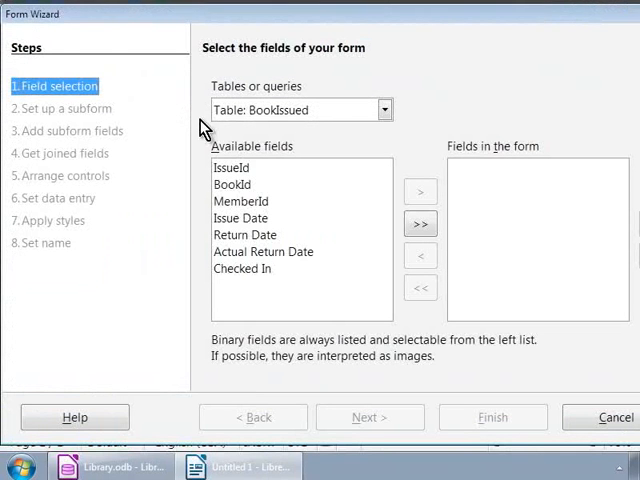
pyautogui.moveTo(48, 32)
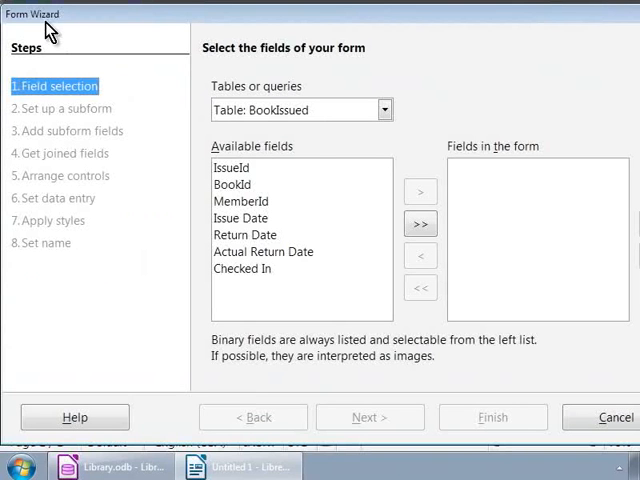
pyautogui.moveTo(40, 100)
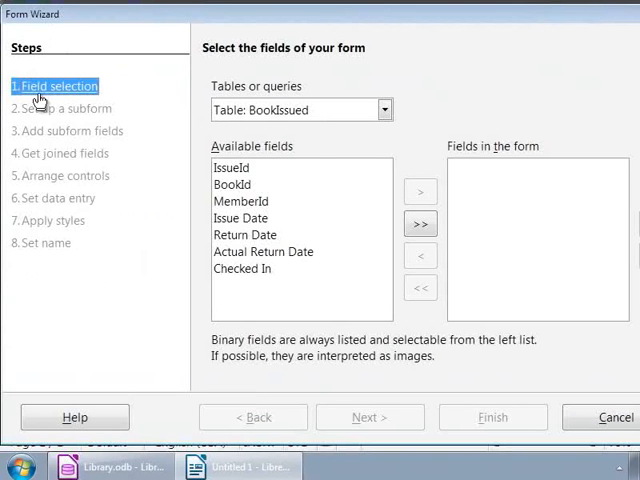
pyautogui.moveTo(160, 116)
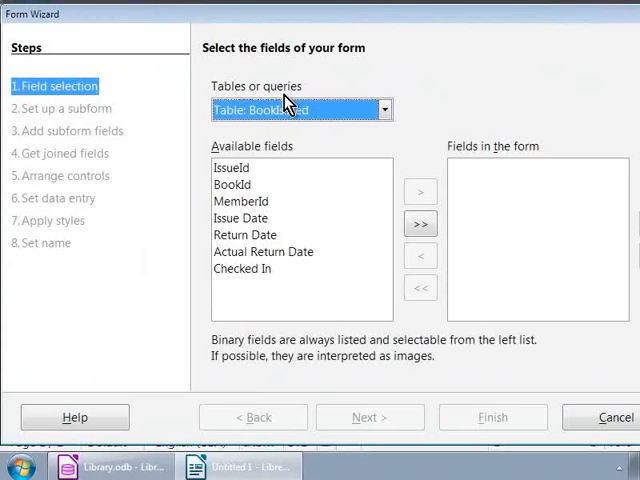
pyautogui.moveTo(252, 222)
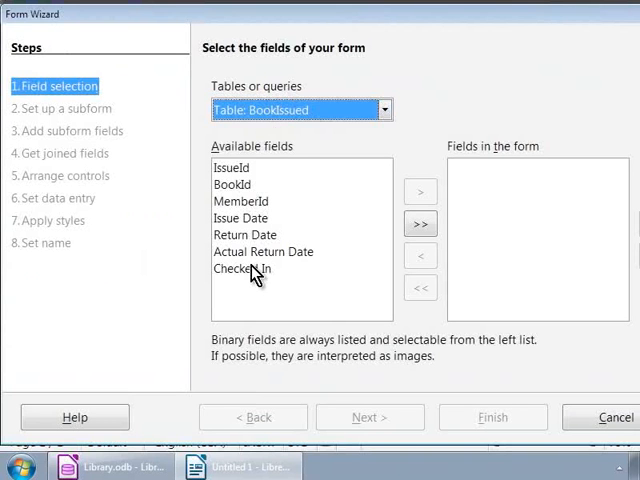
# Add all BookIssued fields to the form and continue to the subform step.
pyautogui.click(420, 224)
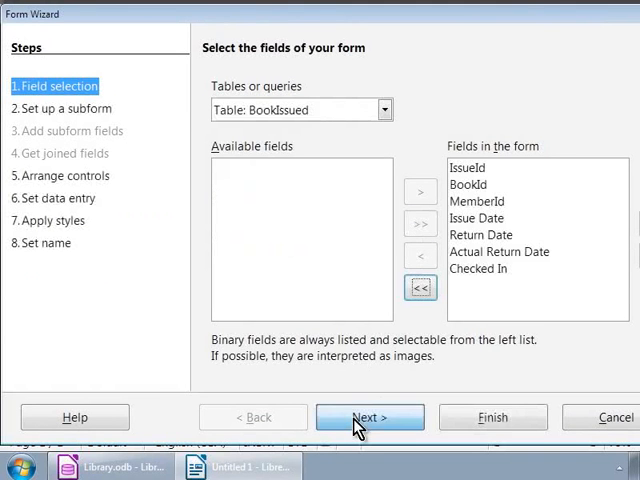
pyautogui.click(368, 416)
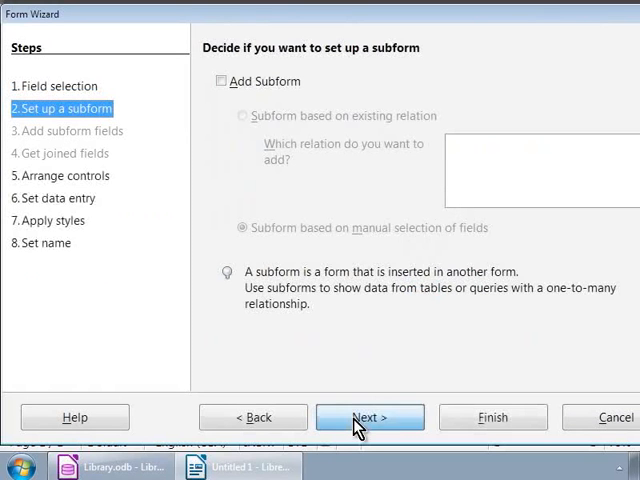
# Skip the subform, choose Columnar - Labels Left, keep all-data mode, and apply the Ice Blue style.
pyautogui.click(368, 416)
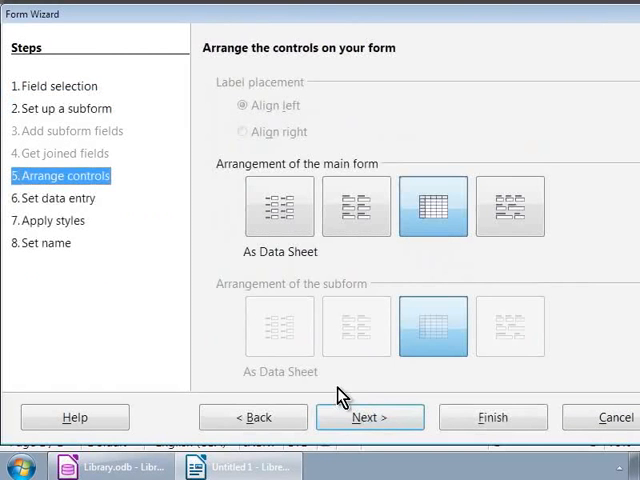
pyautogui.click(280, 206)
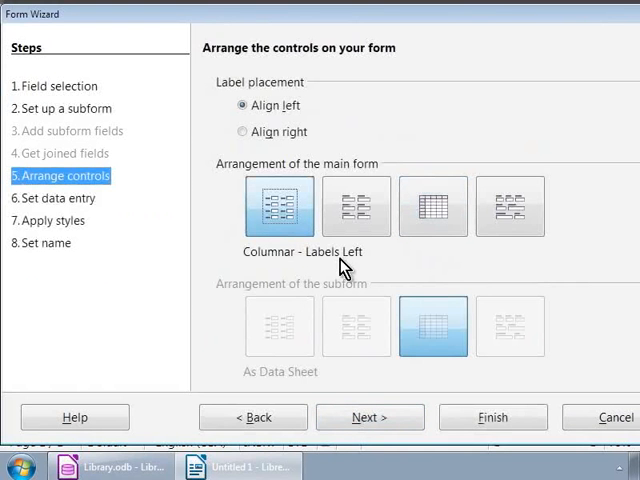
pyautogui.click(368, 416)
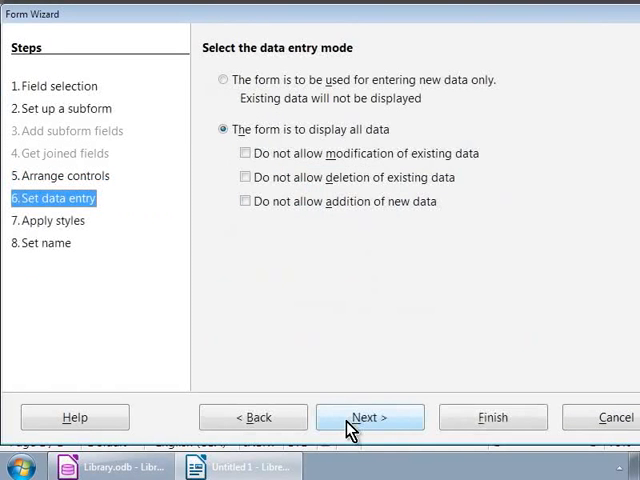
pyautogui.click(368, 416)
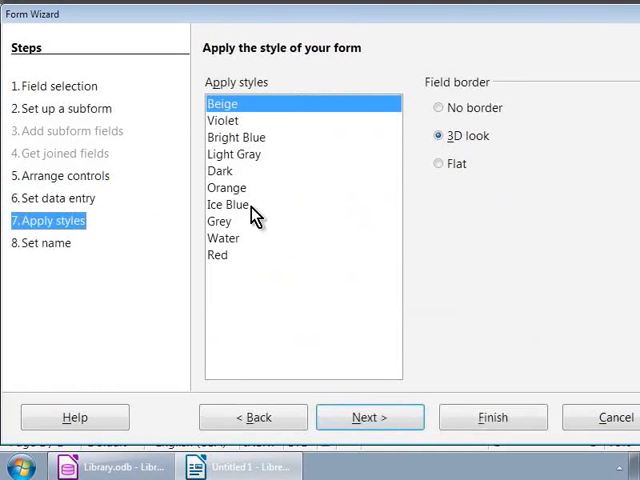
pyautogui.click(228, 204)
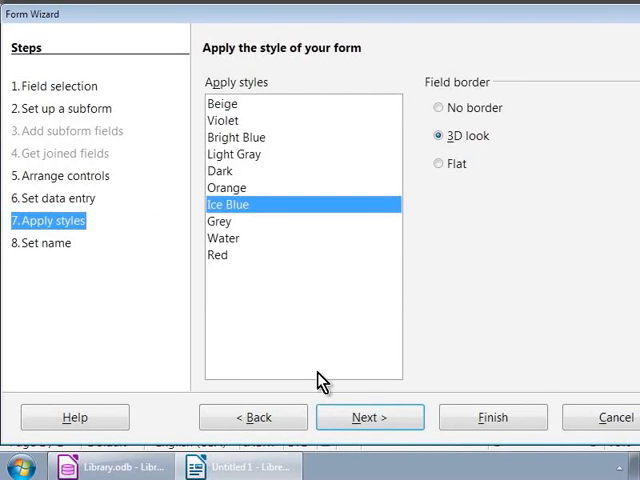
pyautogui.click(368, 416)
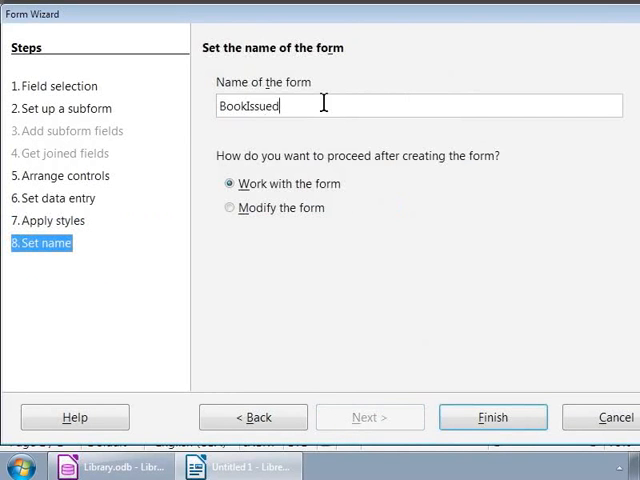
# Name the form 'BooksIssued to Member', choose to modify it afterwards, and finish the wizard.
pyautogui.press('BackSpace')
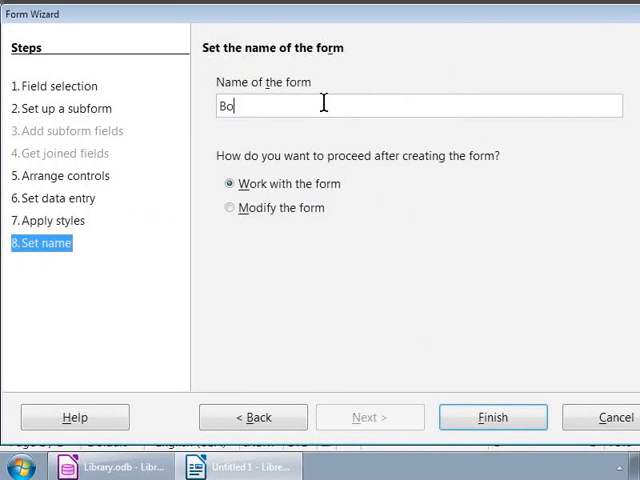
pyautogui.write('oksIssued t')
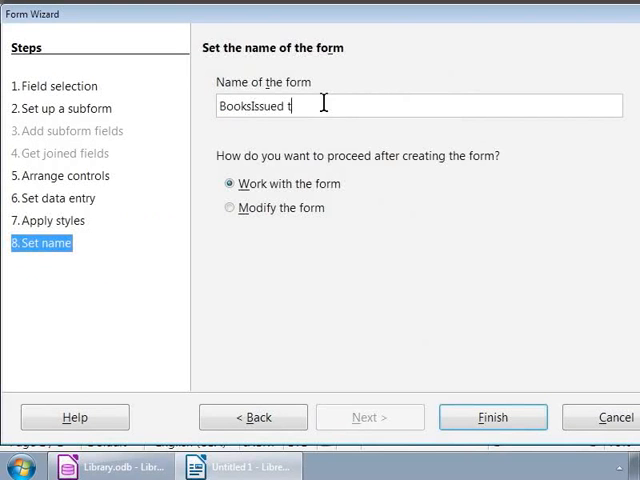
pyautogui.write('o Member')
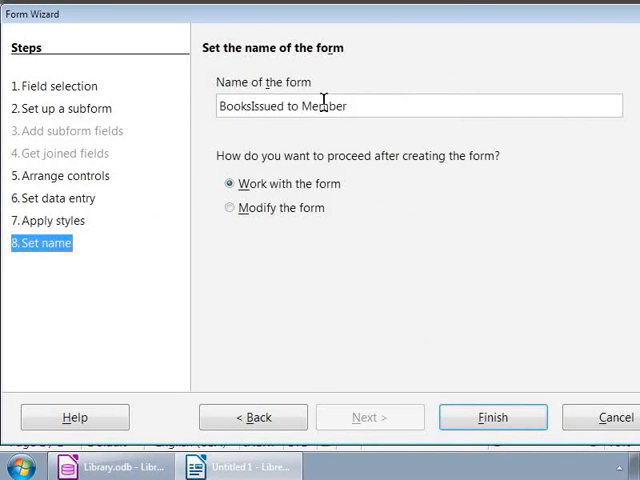
pyautogui.moveTo(230, 216)
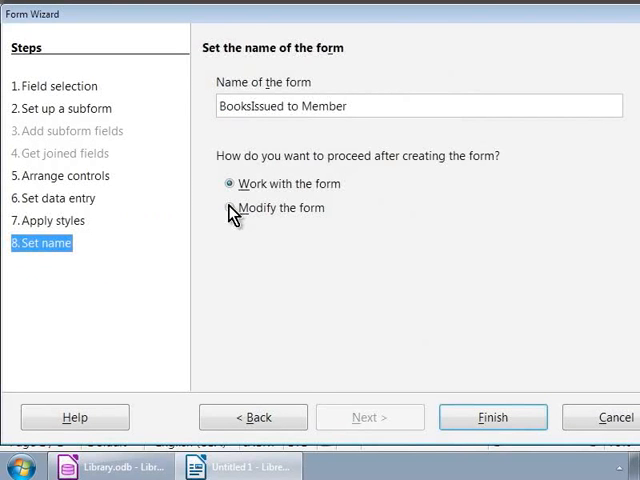
pyautogui.click(228, 208)
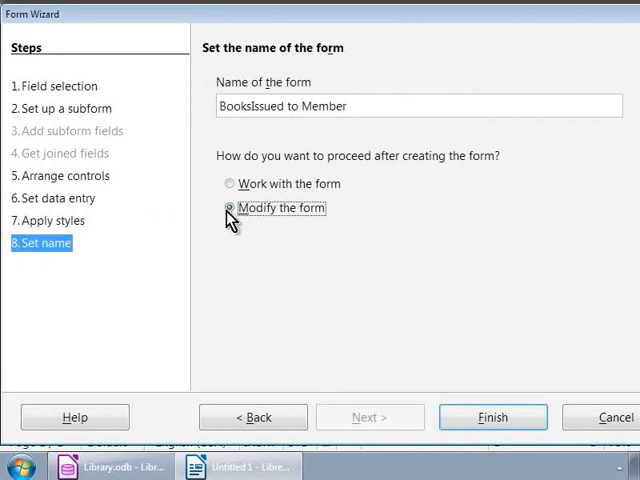
pyautogui.click(230, 208)
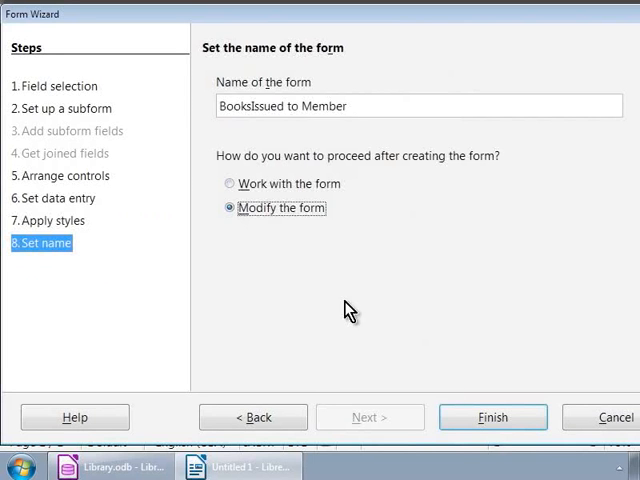
pyautogui.click(492, 416)
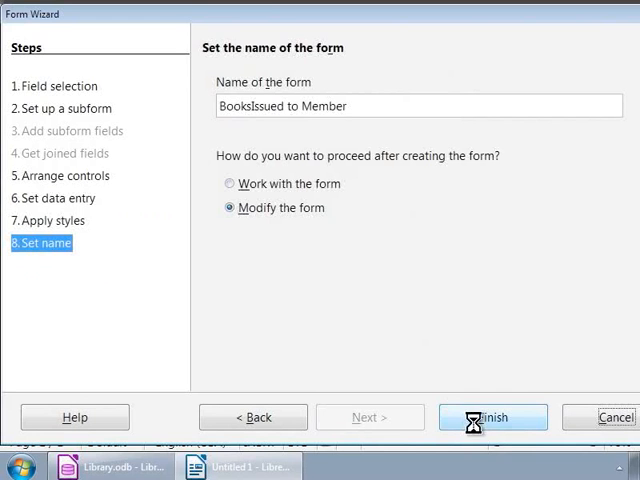
pyautogui.click(492, 416)
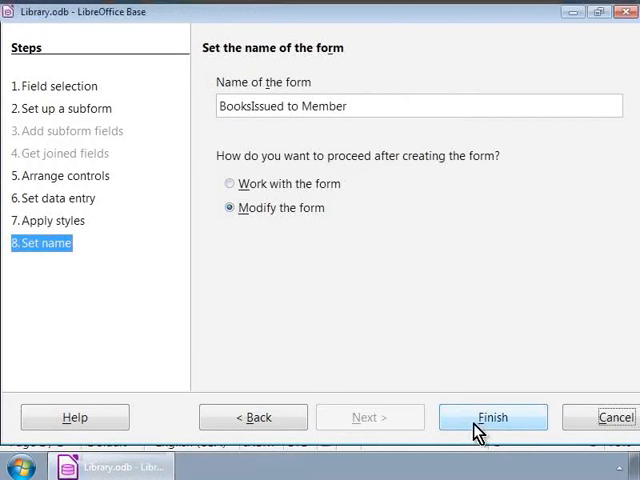
# Show the Form Design toolbar via View > Toolbars in the form's design window.
pyautogui.click(492, 416)
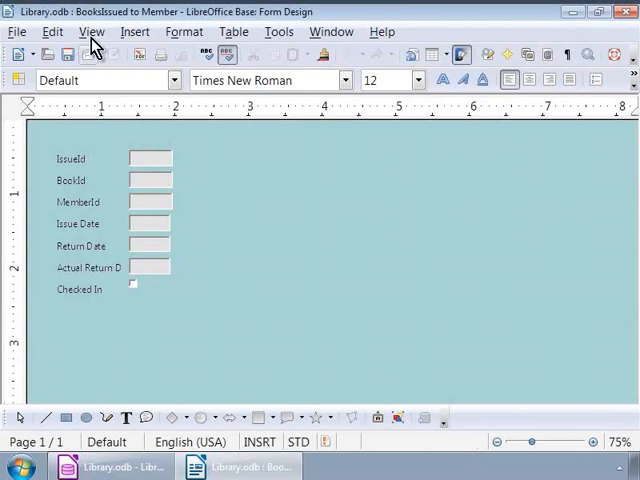
pyautogui.click(92, 32)
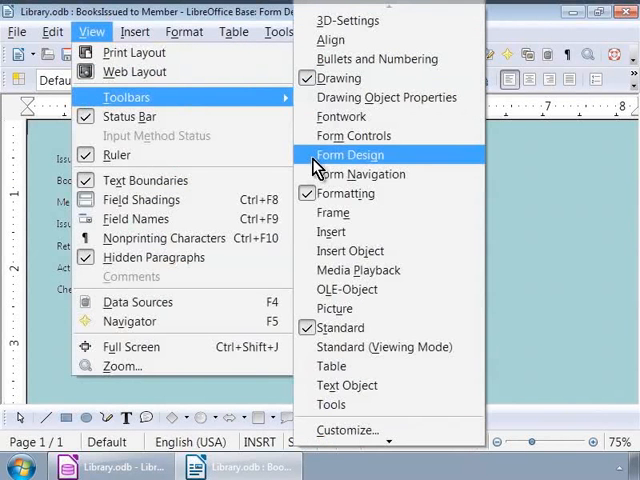
pyautogui.click(348, 154)
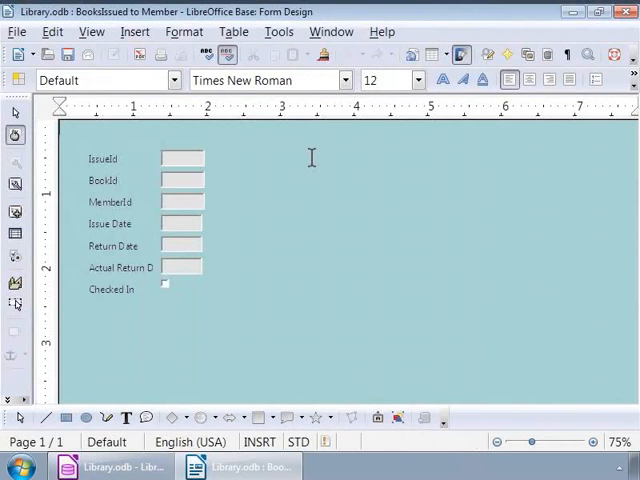
pyautogui.moveTo(42, 136)
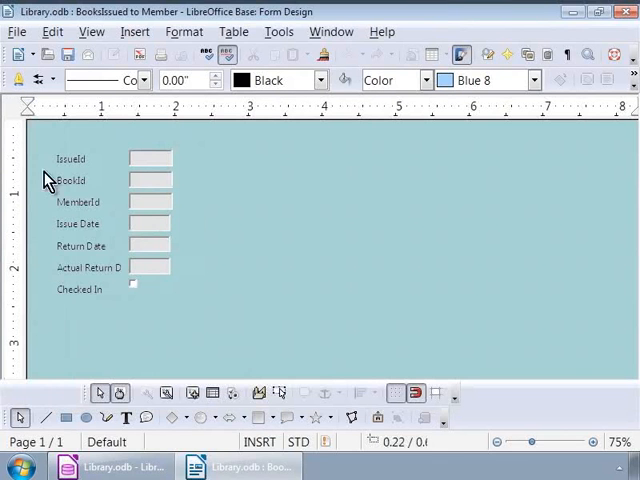
# Drag a selection rectangle around all the form's labels and entry fields.
pyautogui.moveTo(48, 150); pyautogui.dragTo(108, 188)
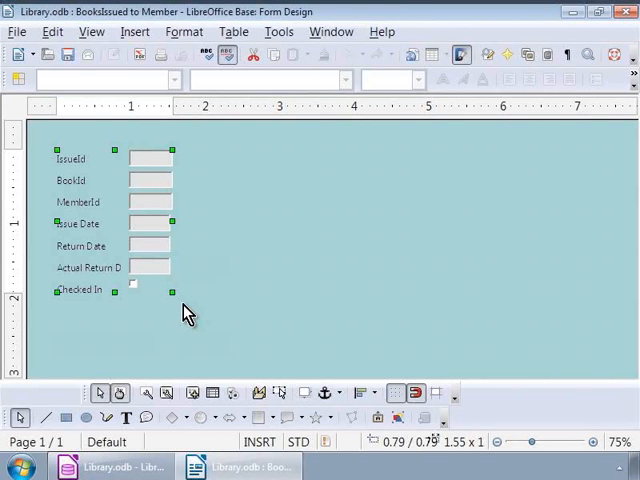
pyautogui.moveTo(180, 310)
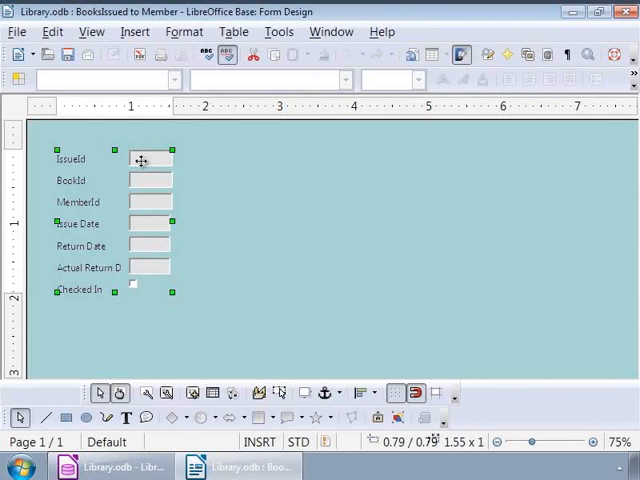
pyautogui.moveTo(84, 158)
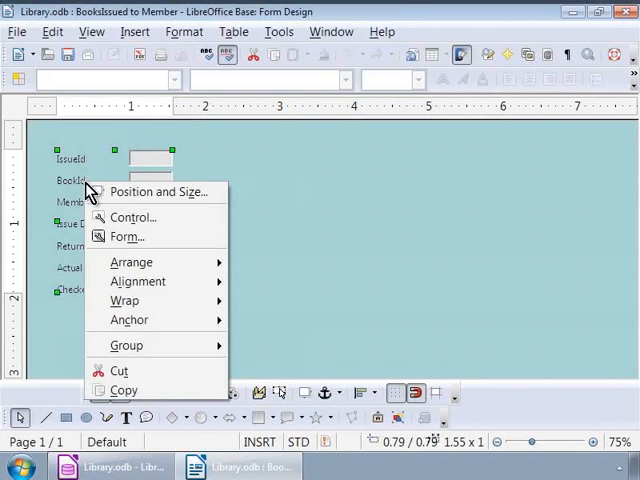
pyautogui.moveTo(126, 344)
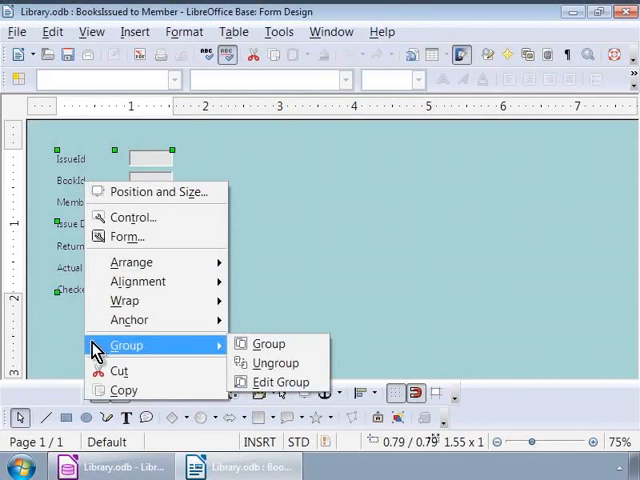
pyautogui.moveTo(268, 344)
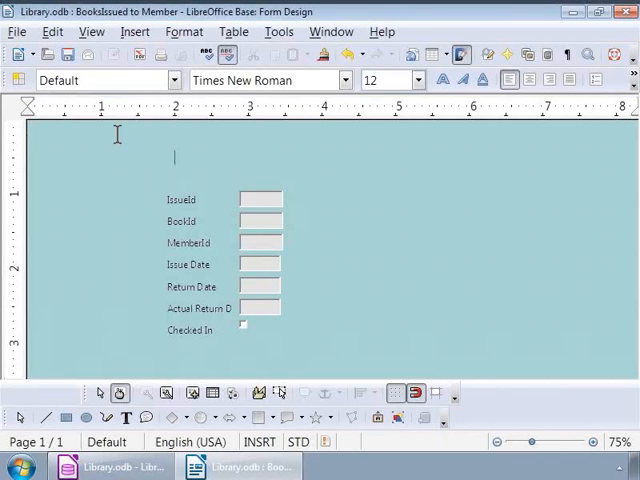
# Enter the heading text 'Form to track Books Issued to Members' above the fields.
pyautogui.write('Form to track Books Issued to Members')
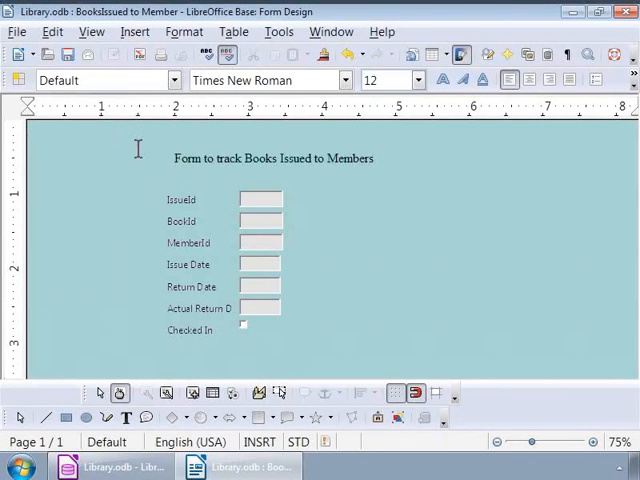
# Rename the BookId label to 'Book Title' in its label properties.
pyautogui.click(260, 200)
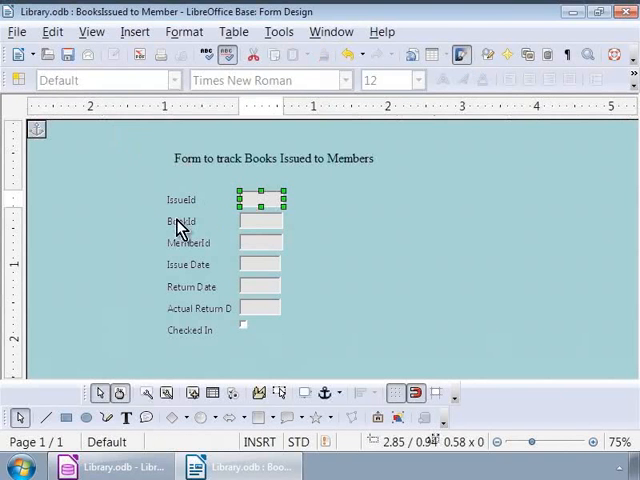
pyautogui.click(184, 242)
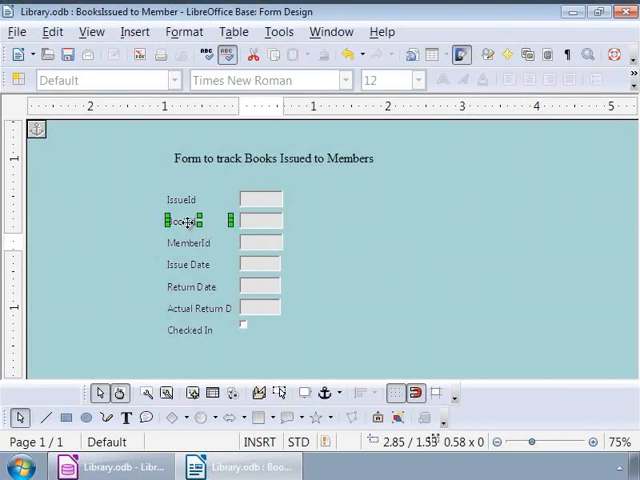
pyautogui.doubleClick(188, 220)
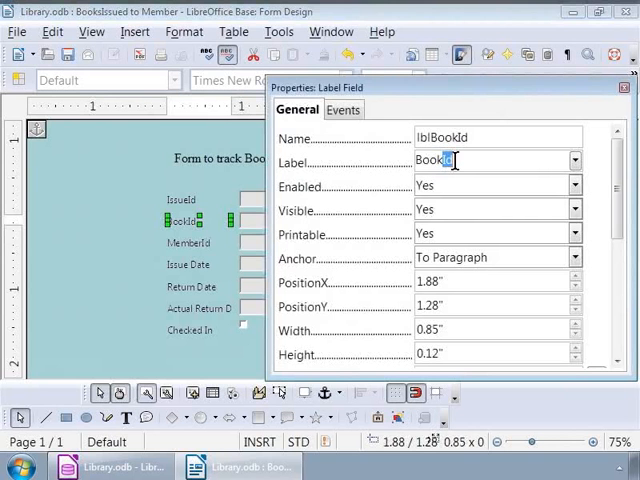
pyautogui.write('Title')
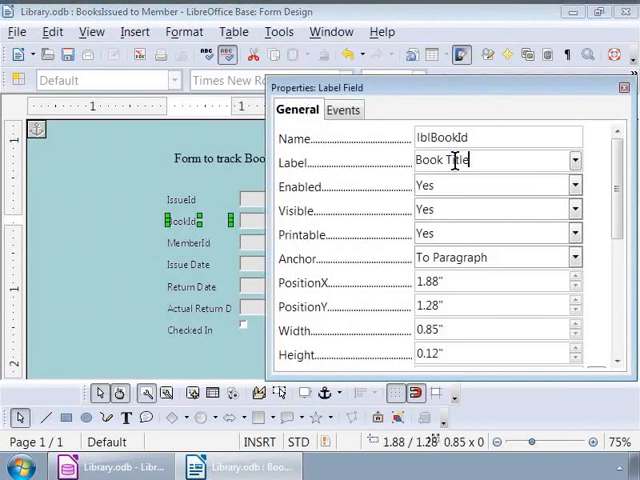
pyautogui.moveTo(232, 242)
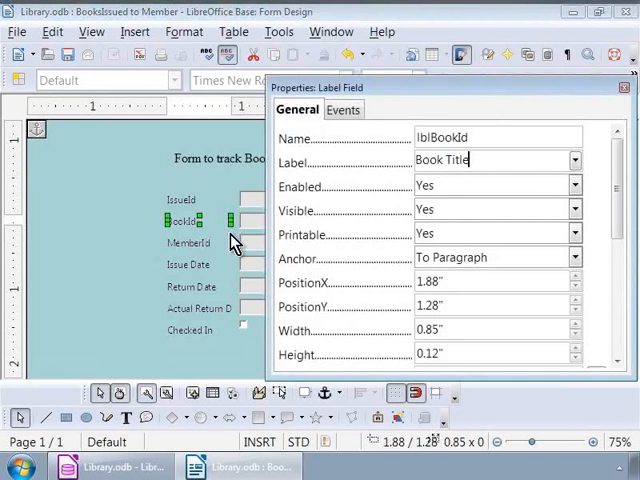
# Rename the MemberId label to 'Member Name' and close the properties window.
pyautogui.click(184, 242)
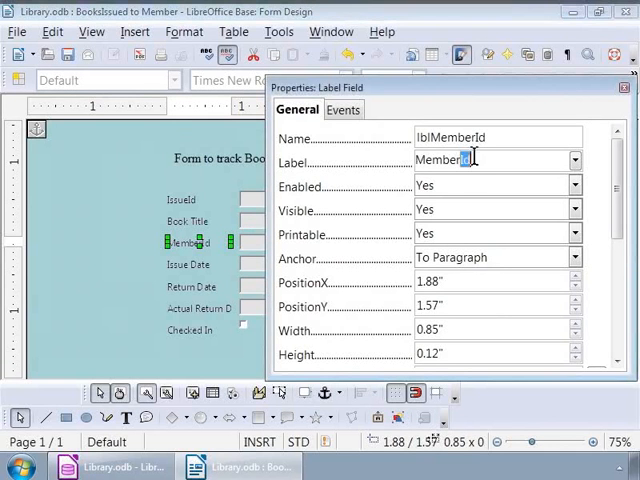
pyautogui.write('N')
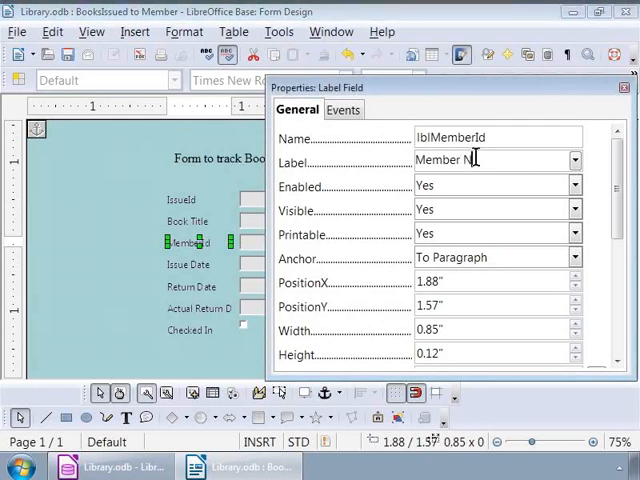
pyautogui.write('ame')
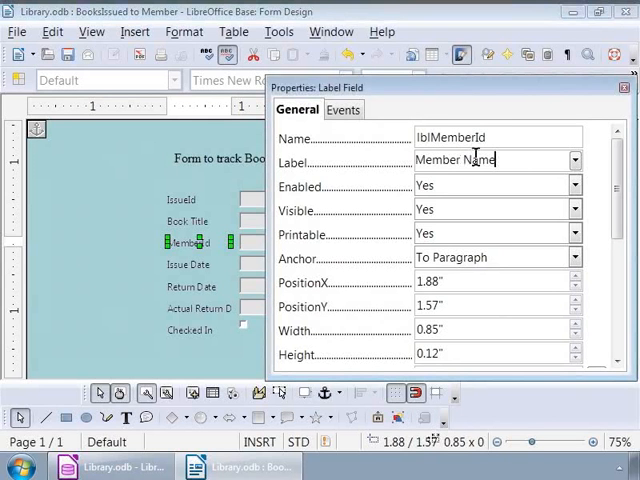
pyautogui.click(490, 186)
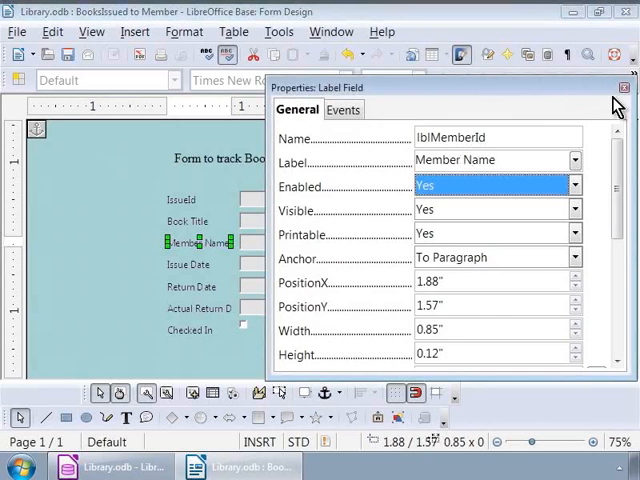
pyautogui.click(624, 88)
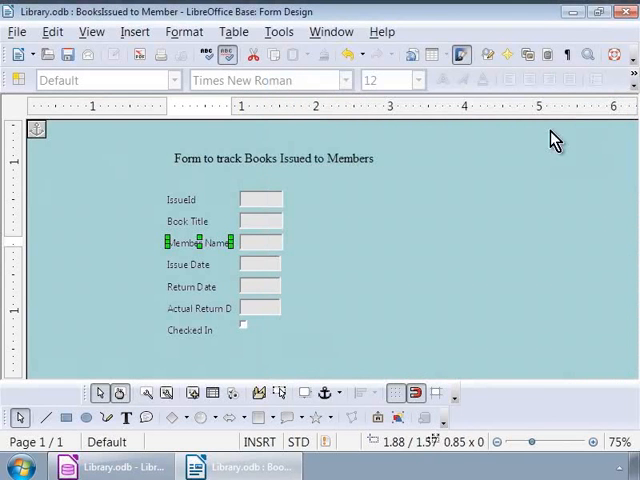
pyautogui.moveTo(410, 238)
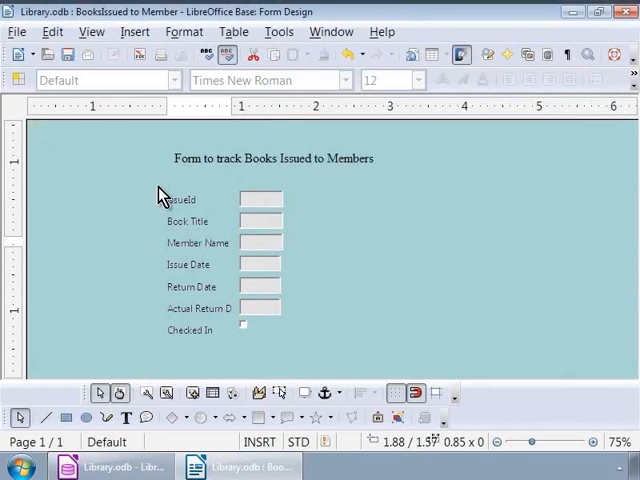
# Select all field labels and set their font to bold at size 8.
pyautogui.moveTo(160, 190); pyautogui.dragTo(290, 344)
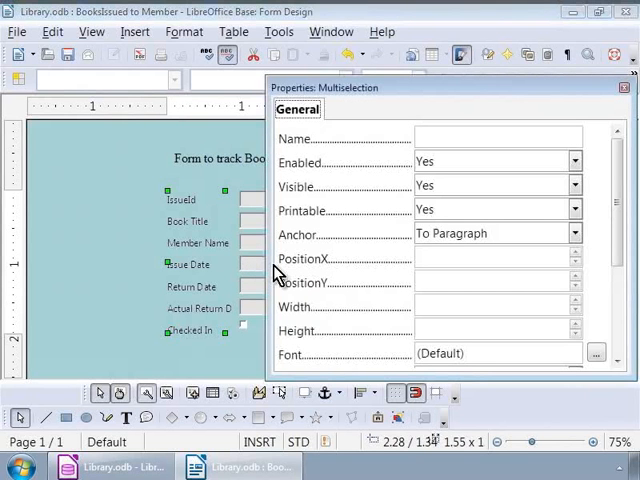
pyautogui.moveTo(616, 252)
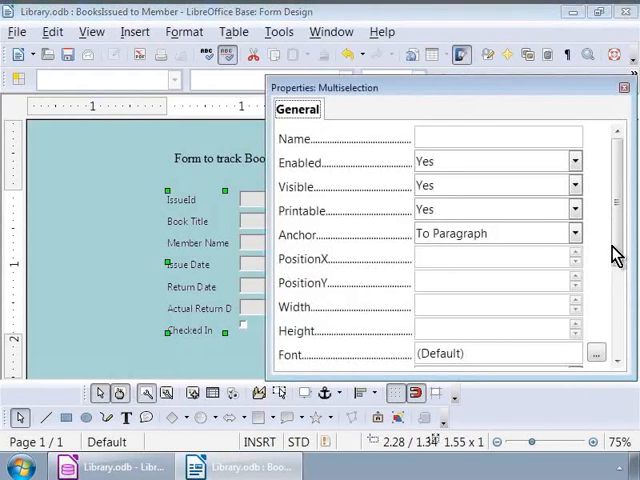
pyautogui.scroll(-3)
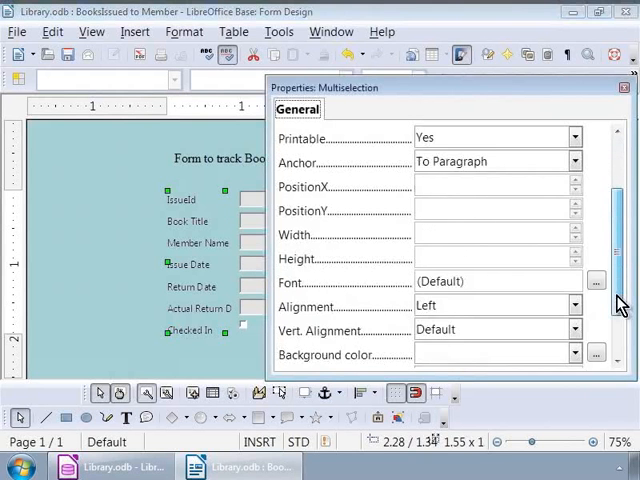
pyautogui.scroll(-3)
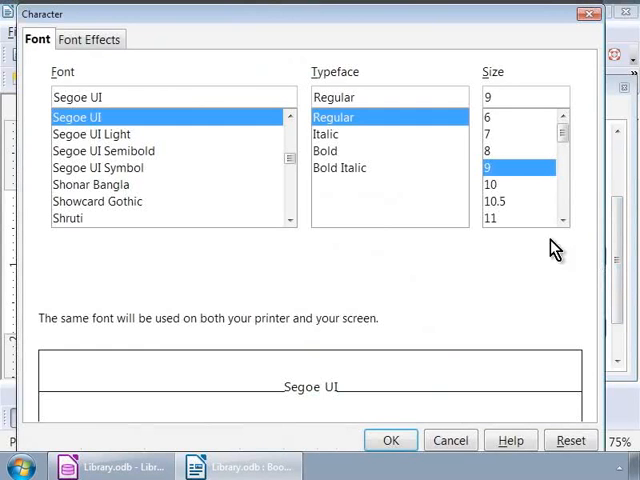
pyautogui.click(324, 150)
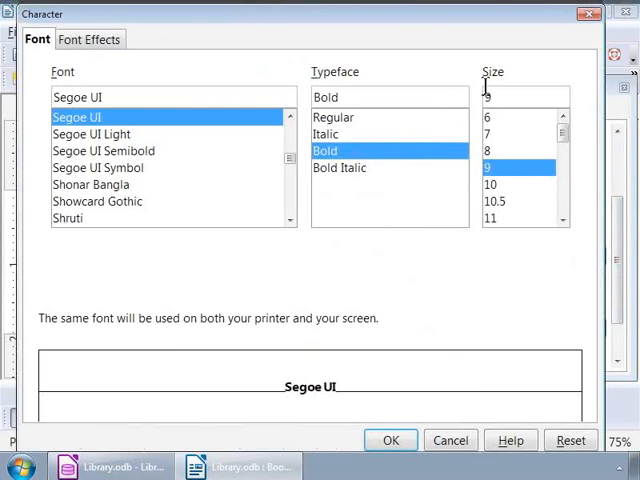
pyautogui.click(490, 150)
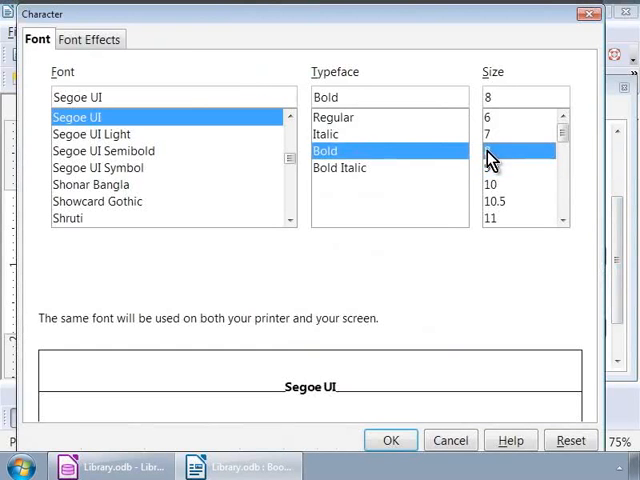
pyautogui.click(490, 152)
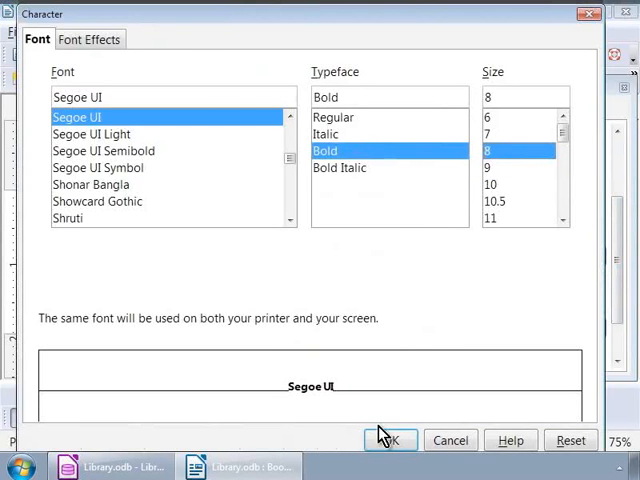
pyautogui.click(390, 440)
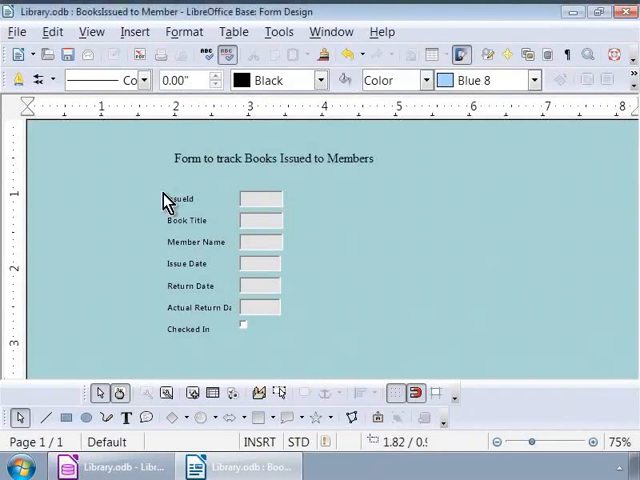
# Drag the block of labels and fields right so it sits centred under the heading.
pyautogui.moveTo(164, 190); pyautogui.dragTo(264, 300)
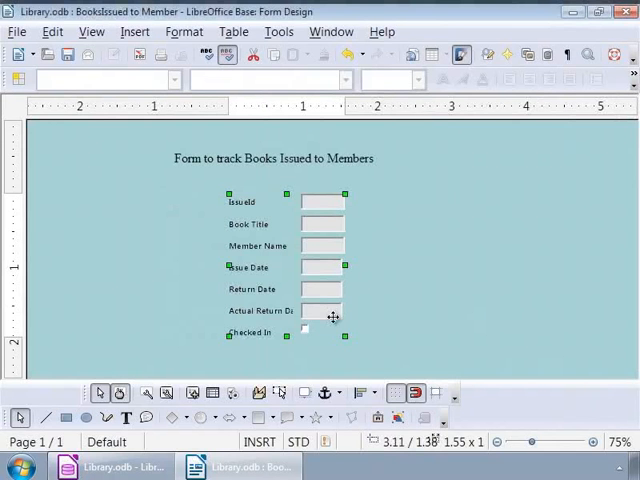
pyautogui.moveTo(222, 204)
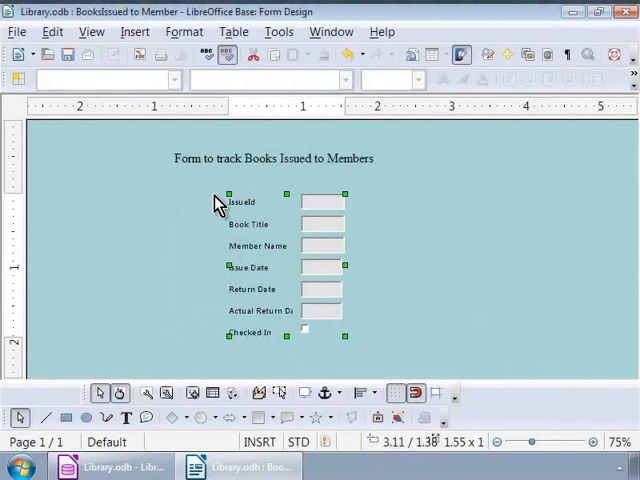
pyautogui.moveTo(68, 54)
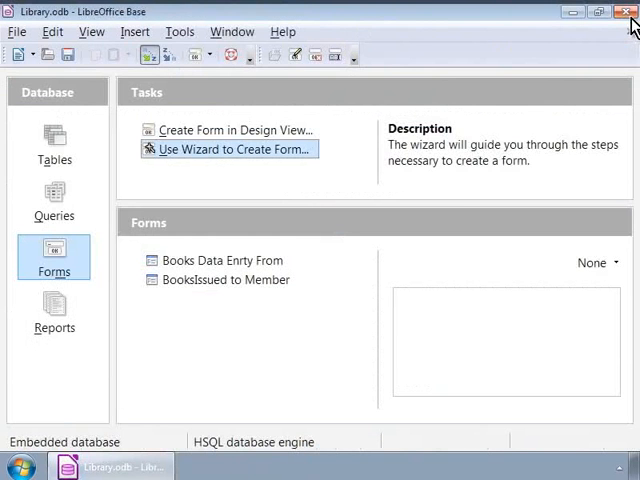
pyautogui.moveTo(284, 336)
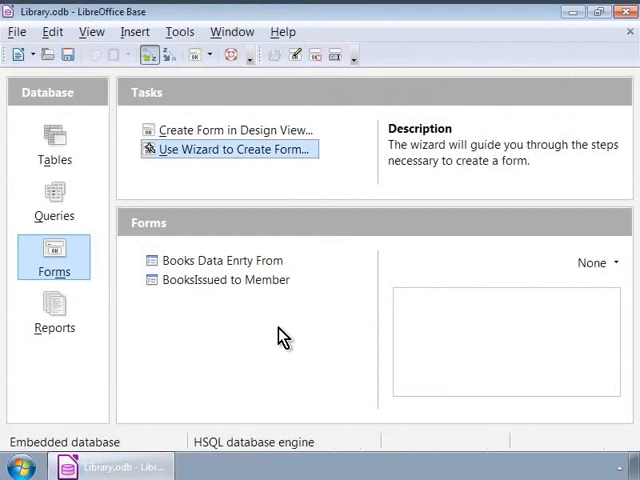
pyautogui.moveTo(278, 322)
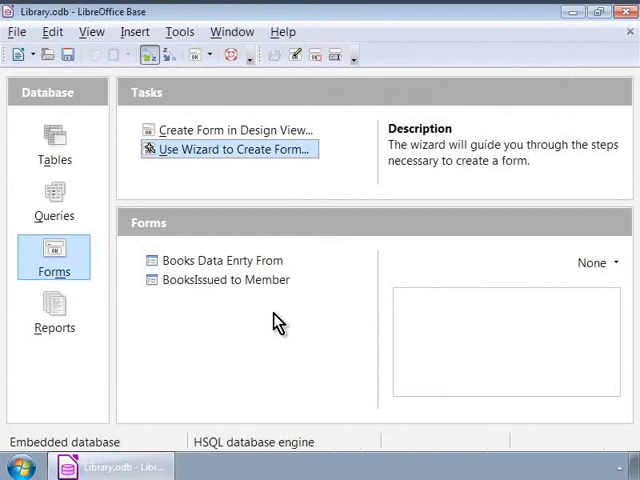
# Open the 'BooksIssued to Member' form from the Forms list, showing record 1 of 3.
pyautogui.doubleClick(222, 280)
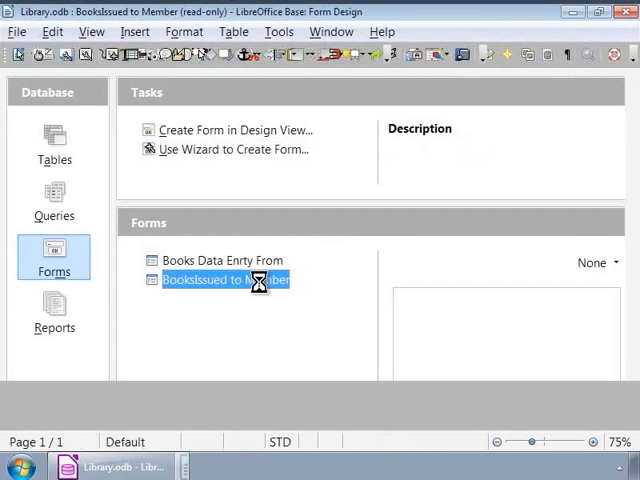
pyautogui.doubleClick(222, 280)
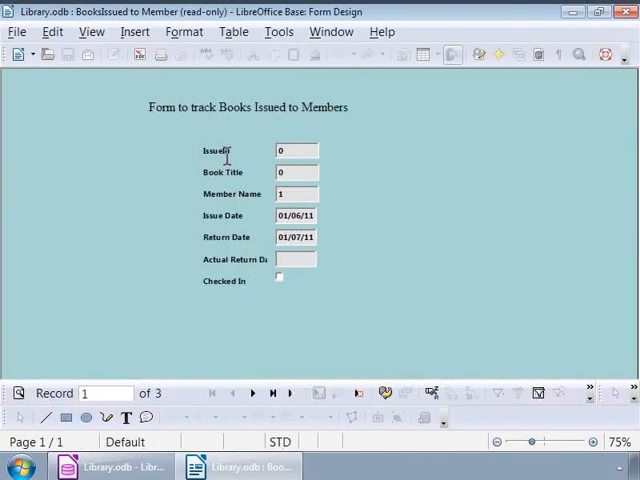
pyautogui.moveTo(236, 184)
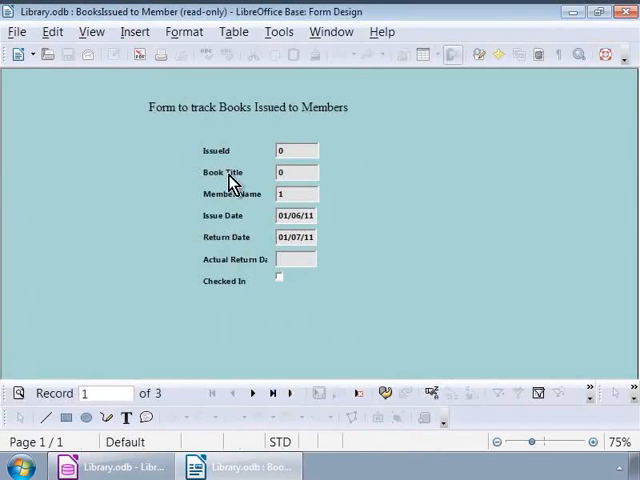
pyautogui.moveTo(230, 196)
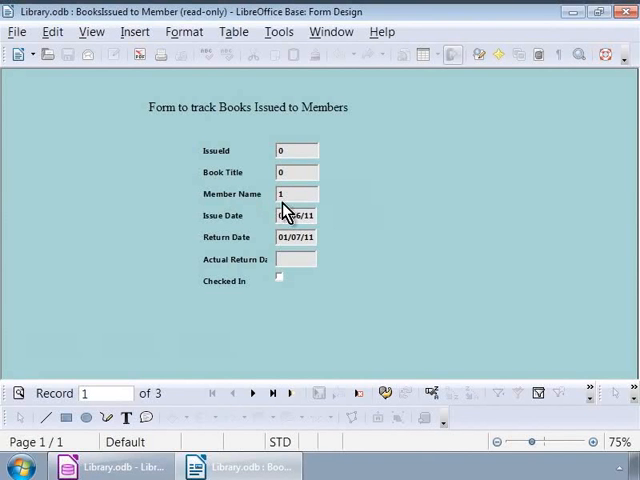
pyautogui.moveTo(284, 212)
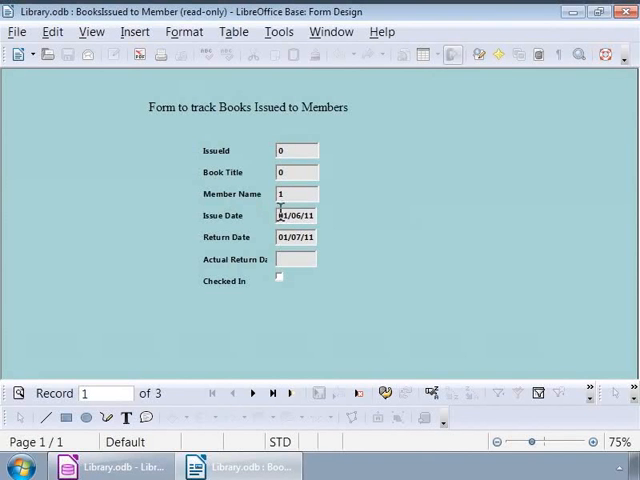